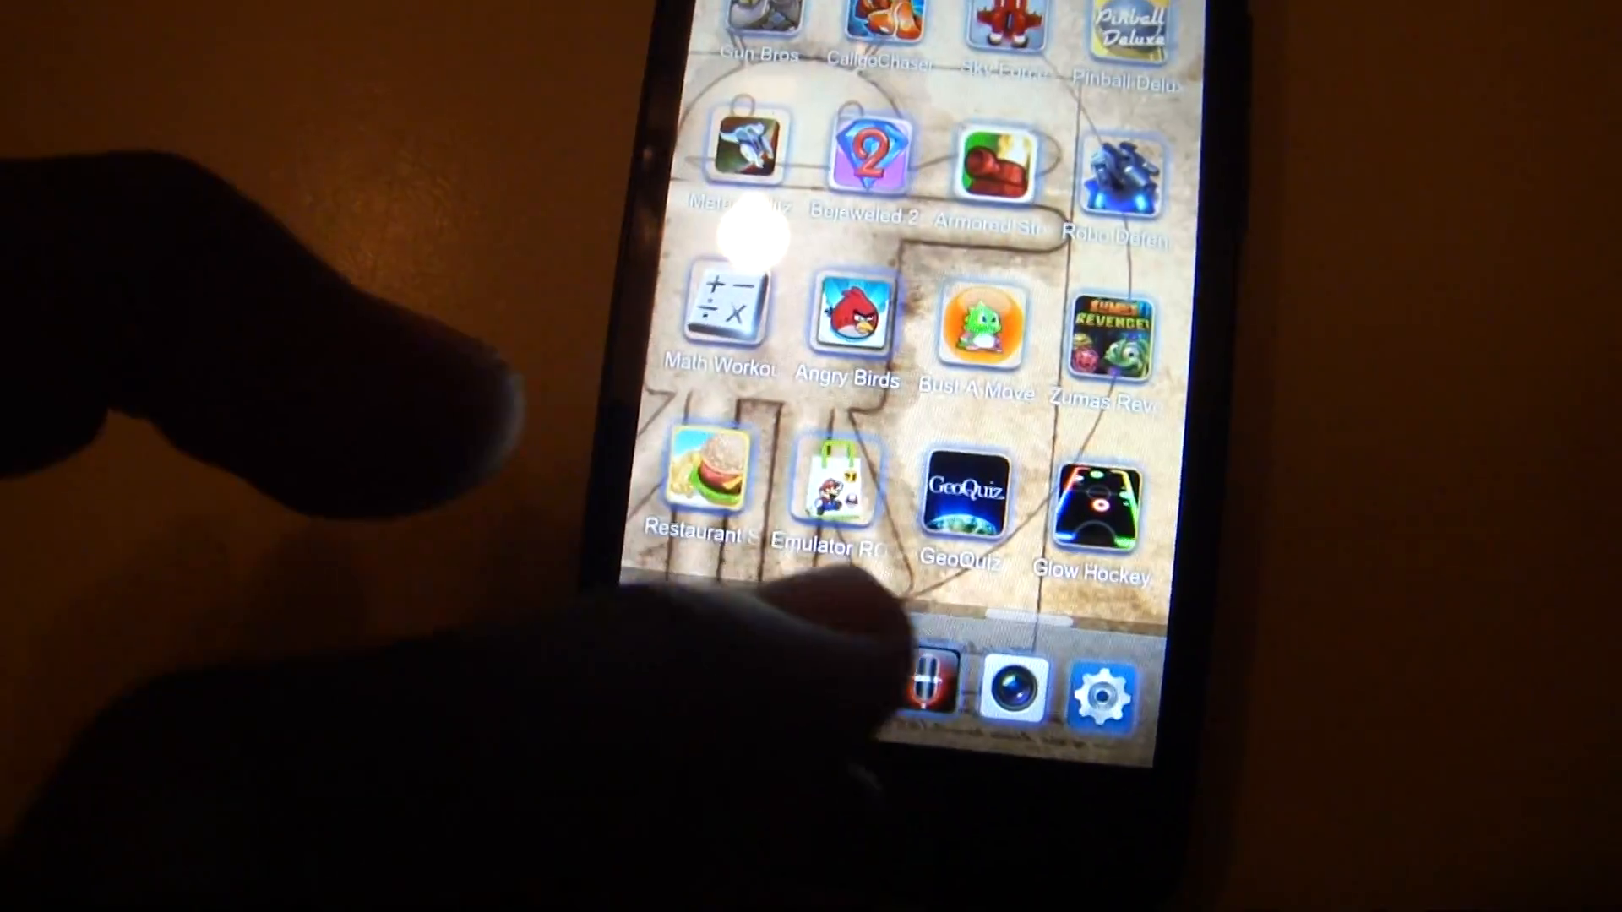
# - Launch Glow Hockey from the home screen to show its Play, Settings, More apps, About menu
pyautogui.click(1101, 507)
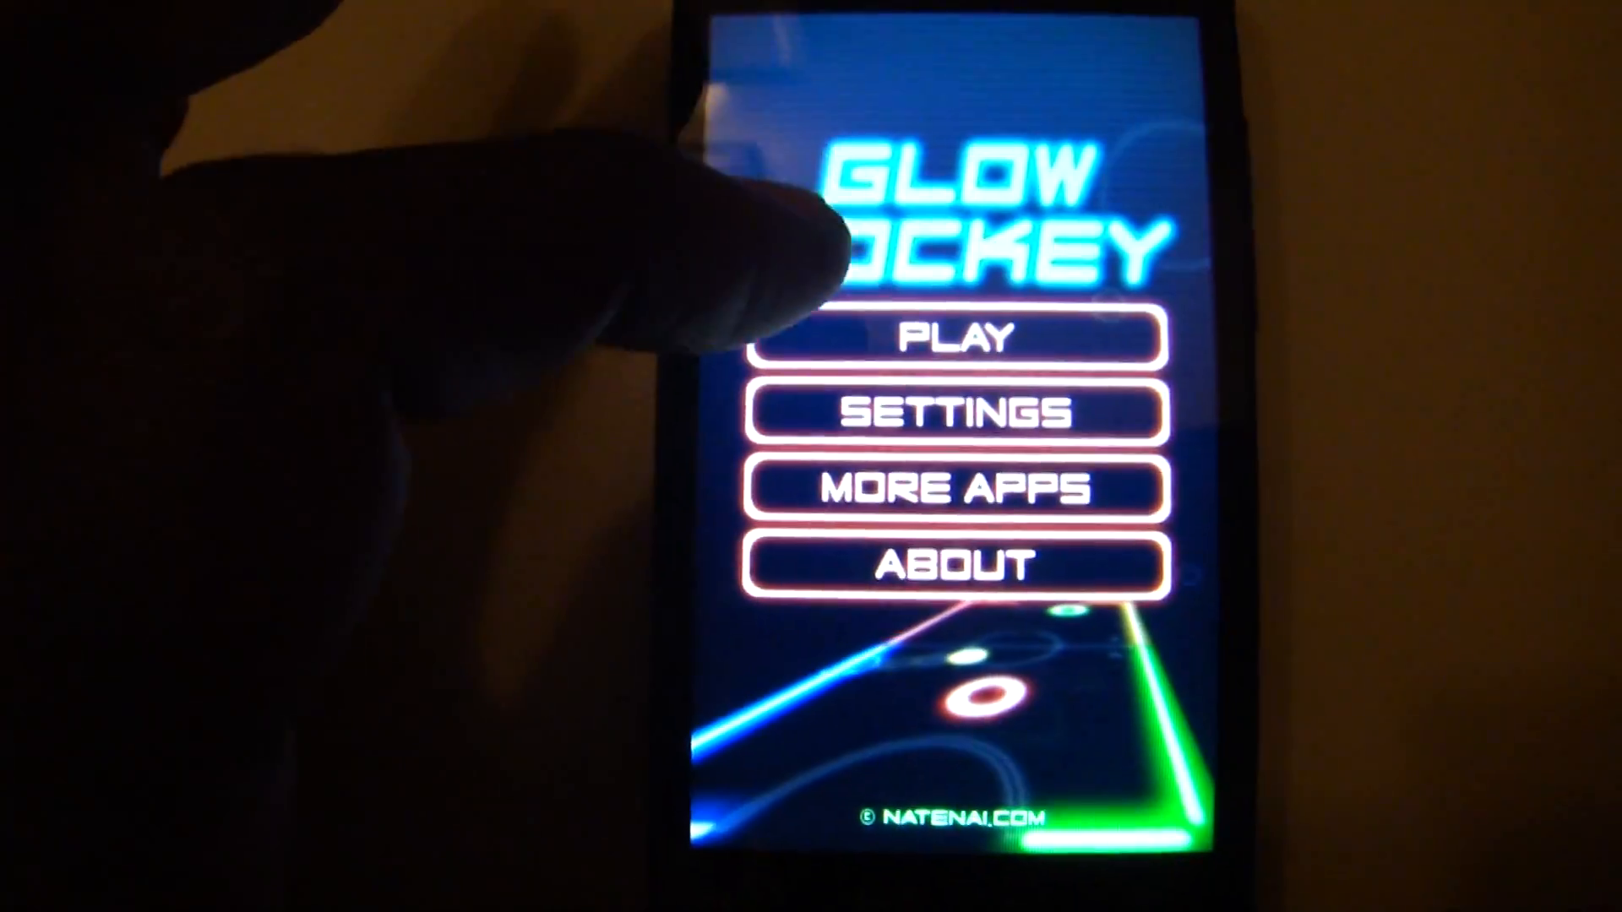